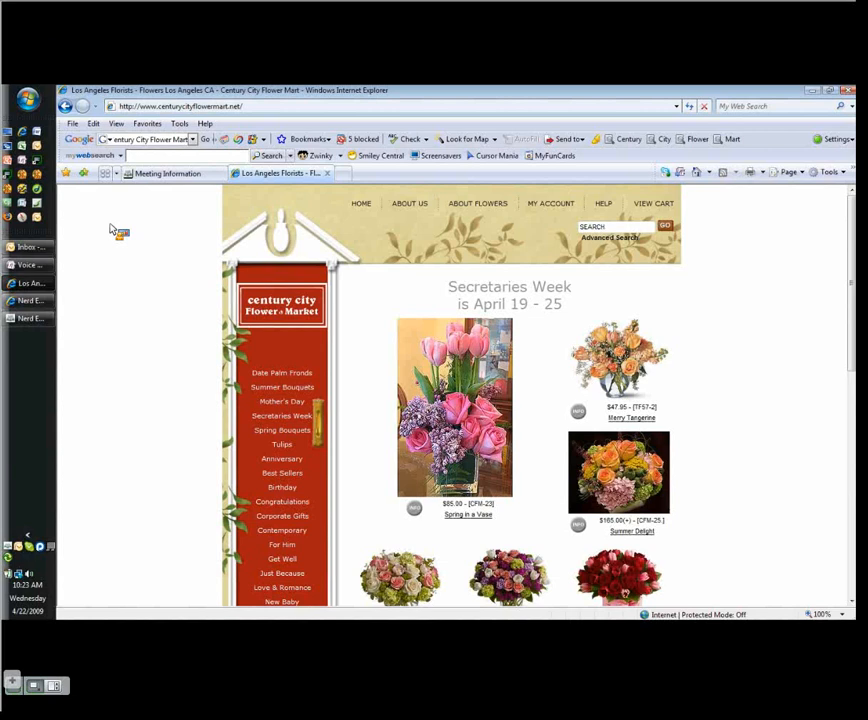
pyautogui.moveTo(170, 307)
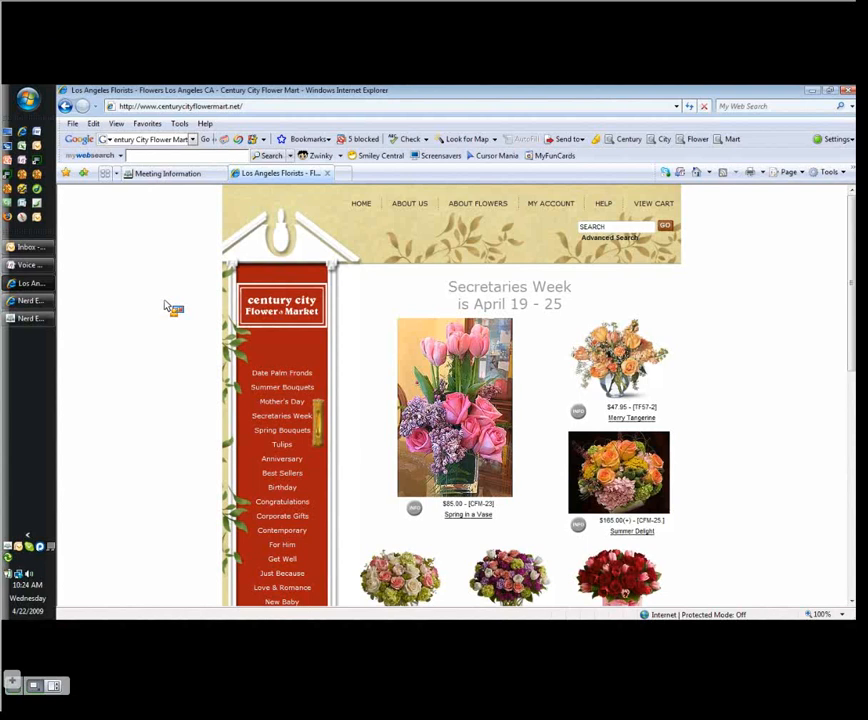
pyautogui.moveTo(27, 265)
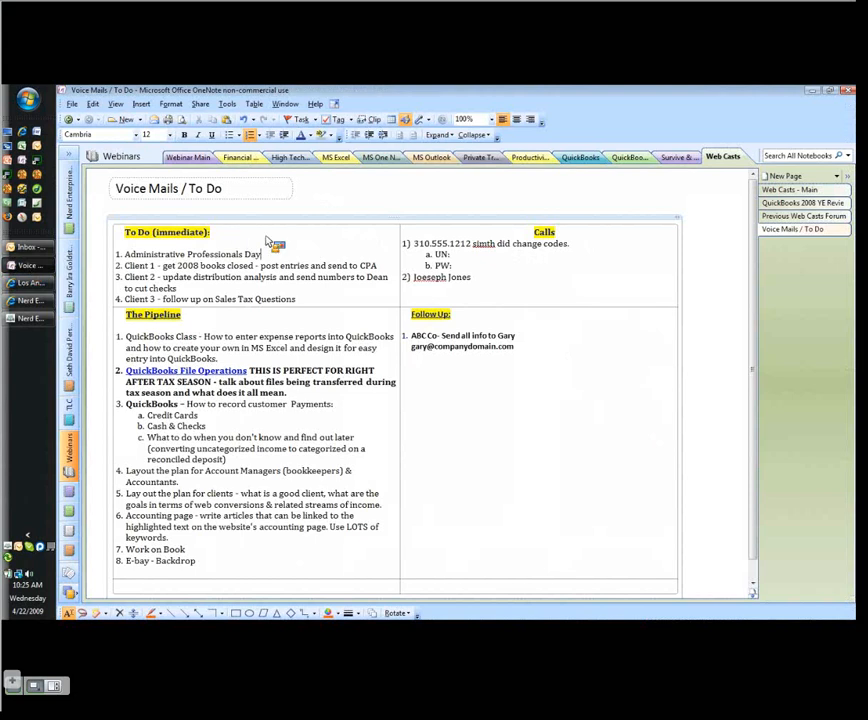
pyautogui.moveTo(283, 267)
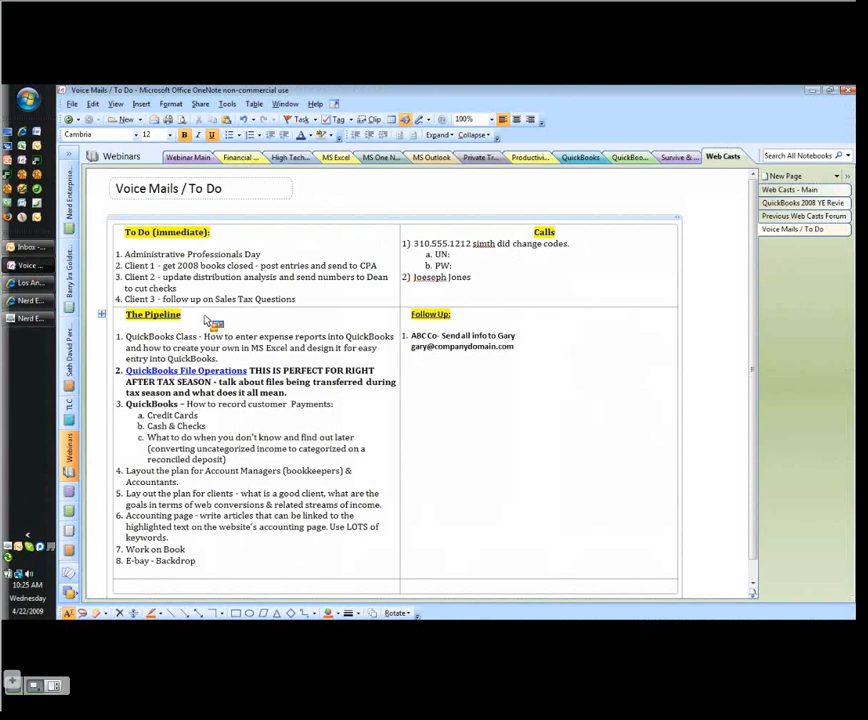
pyautogui.moveTo(232, 370)
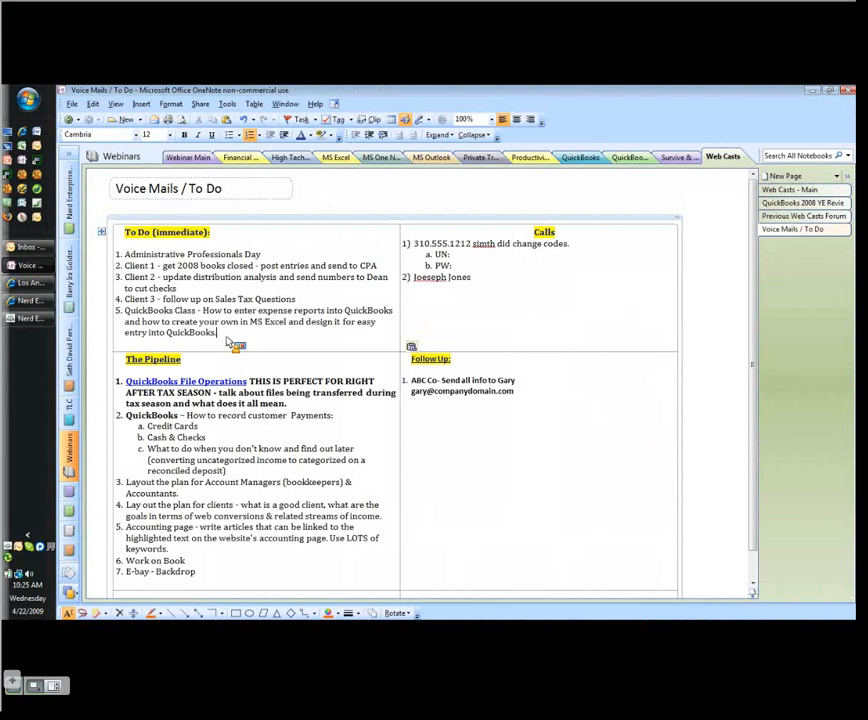
# Step: Drag the QuickBooks Class item from The Pipeline into the To Do list
pyautogui.moveTo(126, 310); pyautogui.dragTo(217, 332)
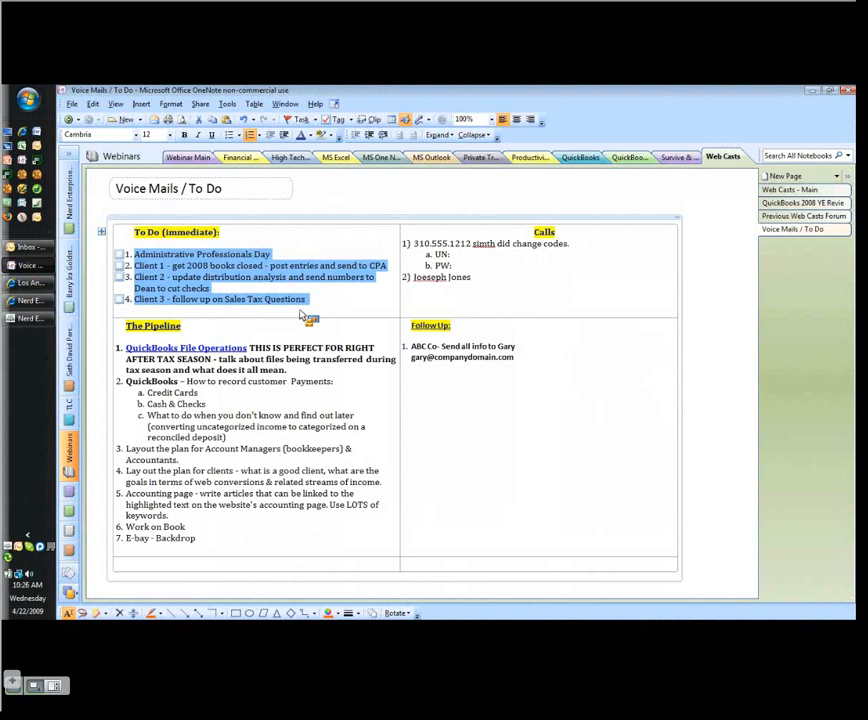
pyautogui.moveTo(330, 308)
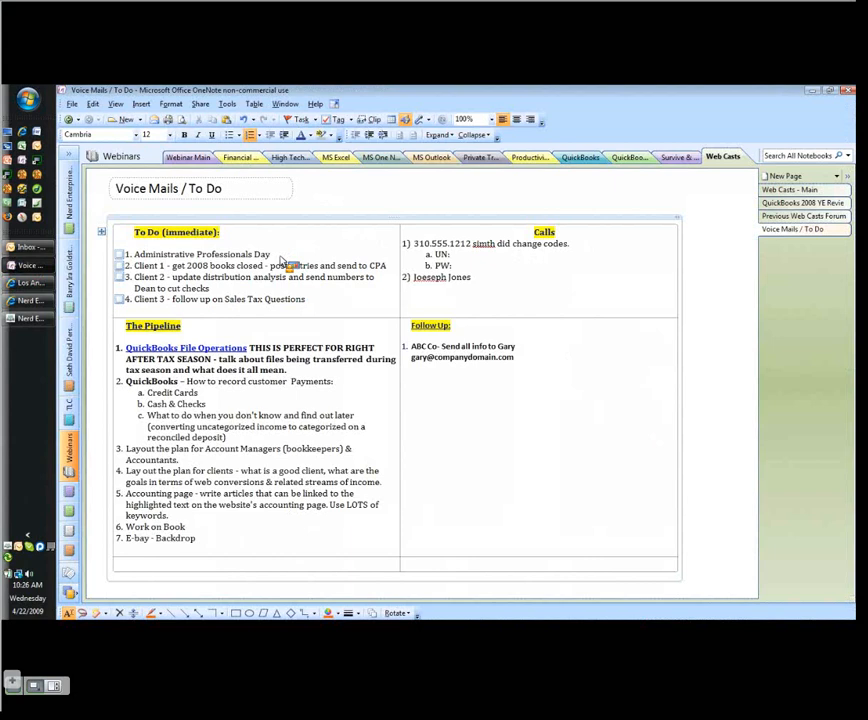
# Step: Correct the misspelled "simth" in the first Calls entry to "smith"
pyautogui.doubleClick(270, 299)
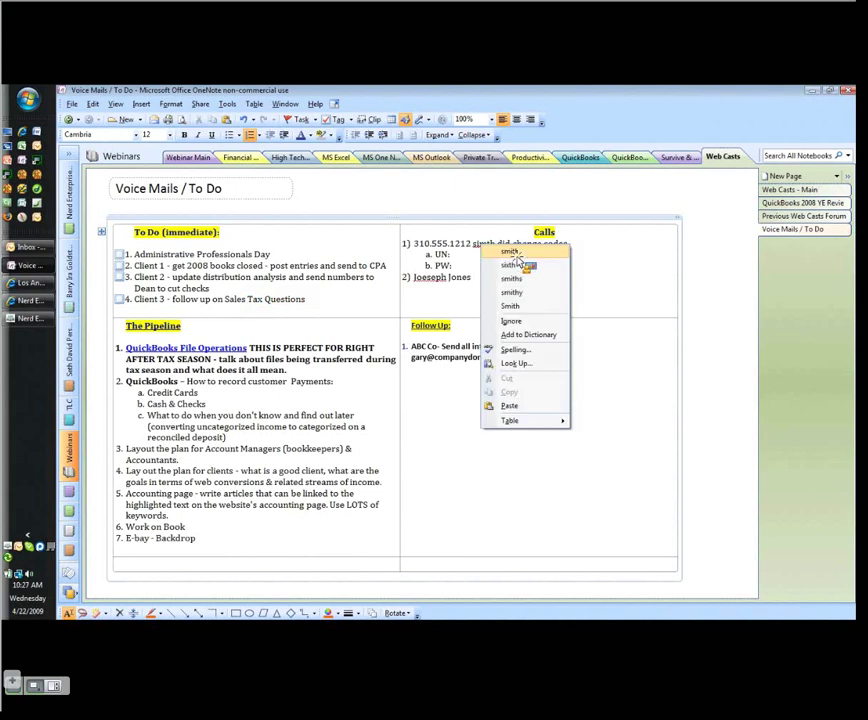
pyautogui.click(506, 252)
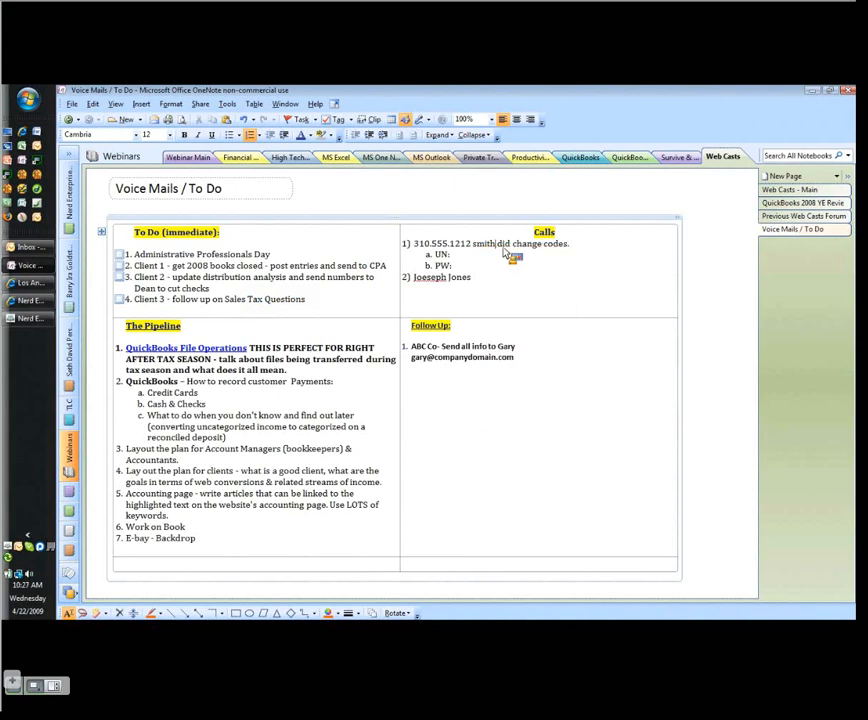
pyautogui.moveTo(497, 251)
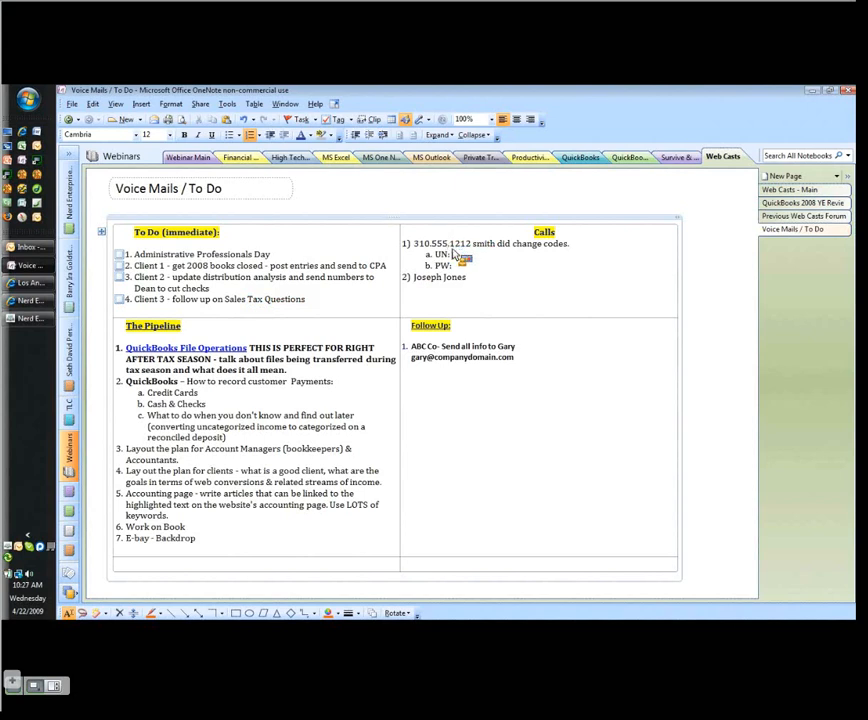
pyautogui.moveTo(455, 270)
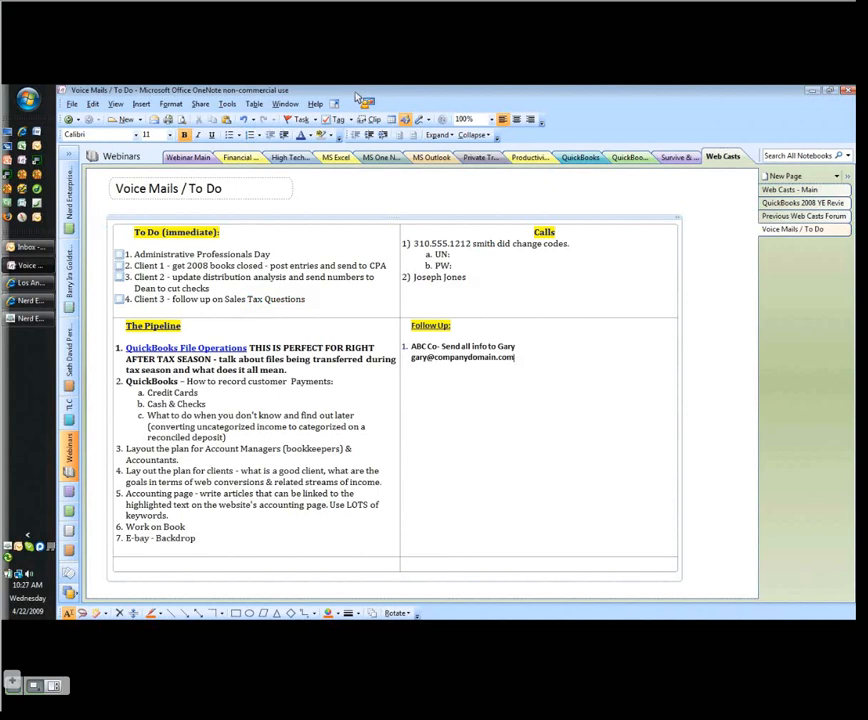
# Step: Open a new side note and type "Record web cast, make sure it's less than…"
pyautogui.click(287, 103)
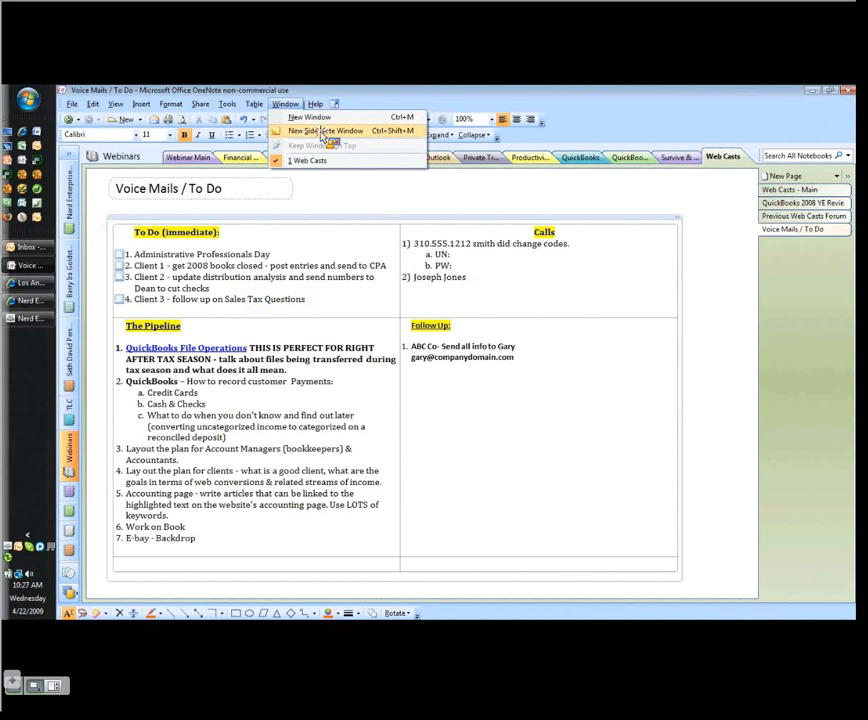
pyautogui.click(321, 130)
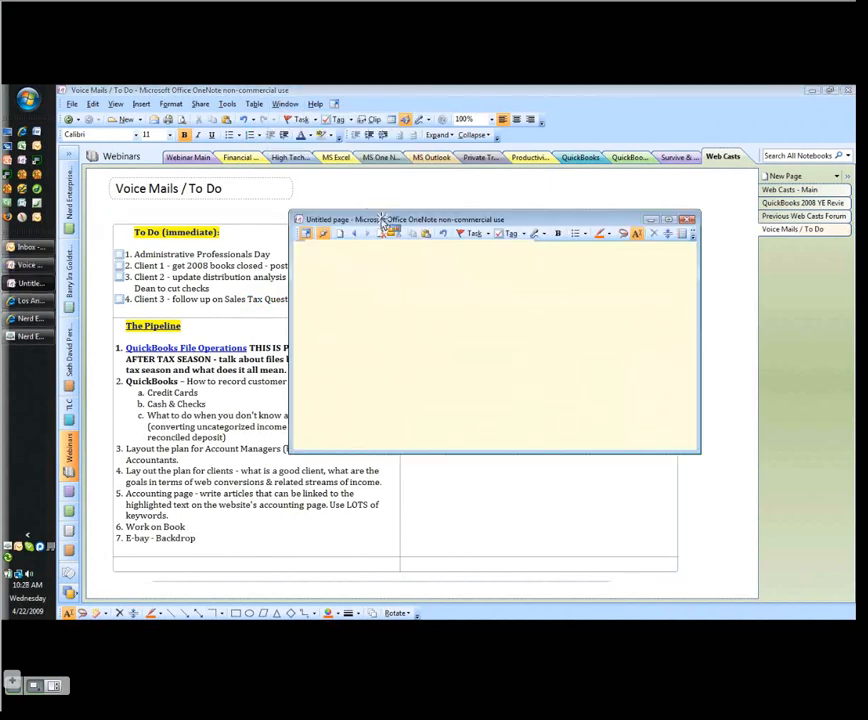
pyautogui.write('Record')
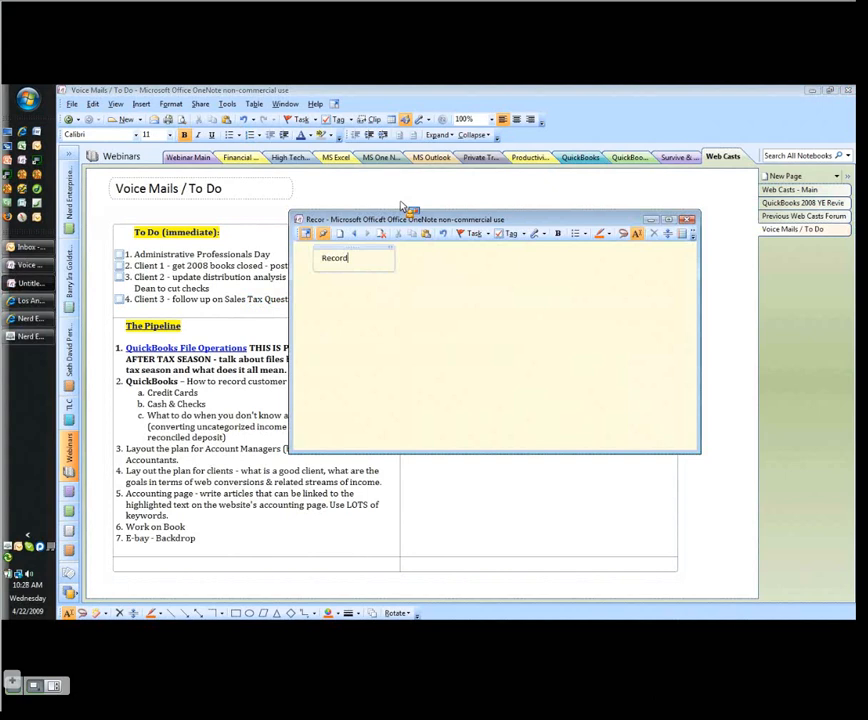
pyautogui.write('web caste,')
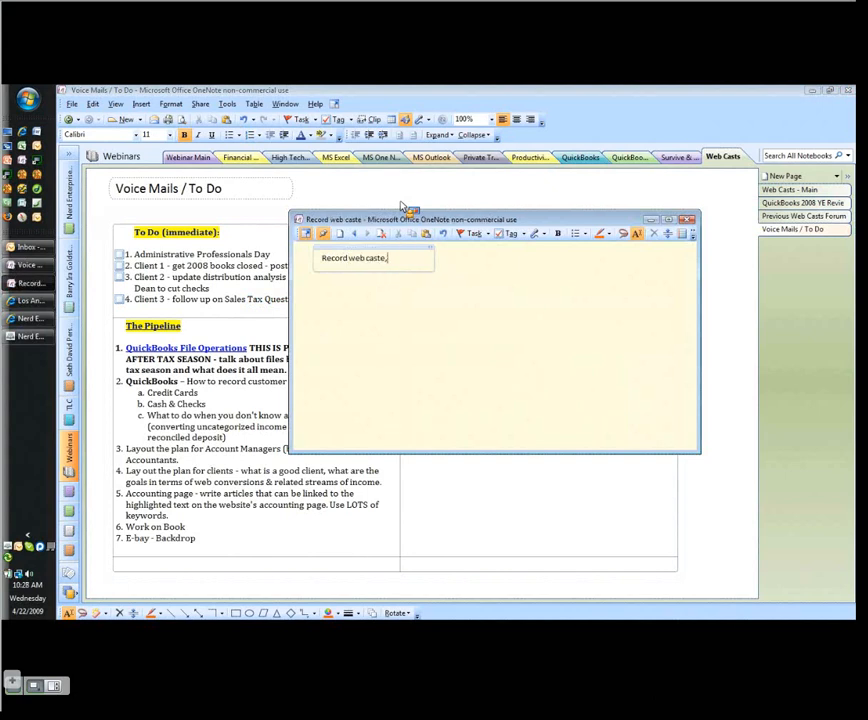
pyautogui.write('make sure')
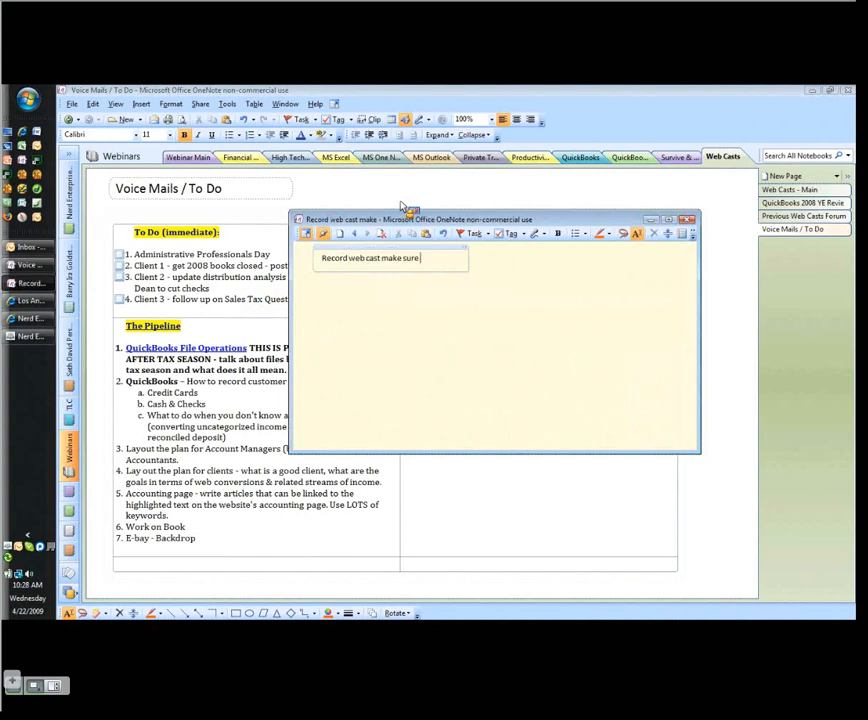
pyautogui.write("it's less th an 10 minutes so I can put it on Y")
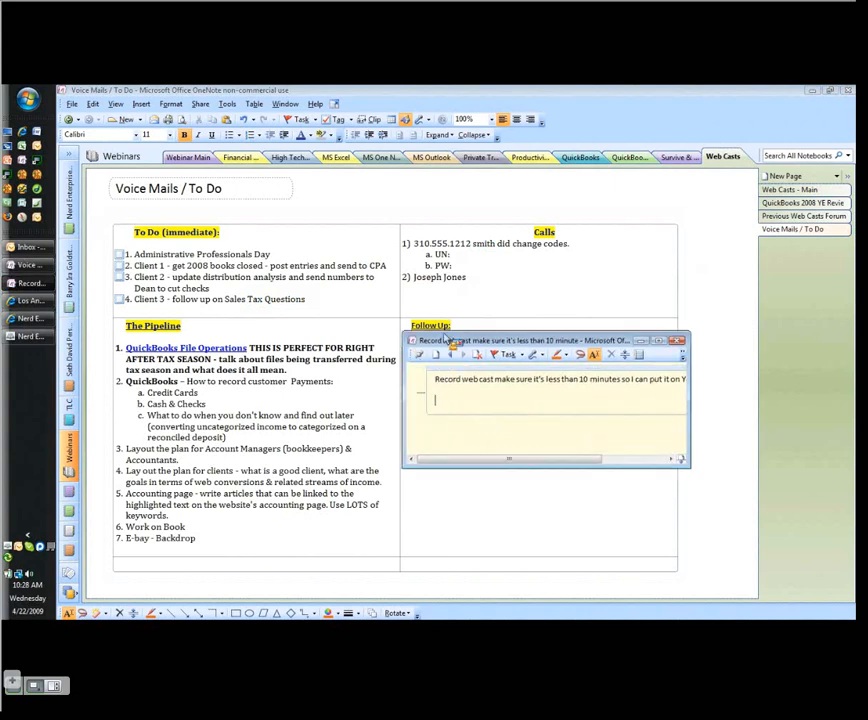
pyautogui.click(667, 340)
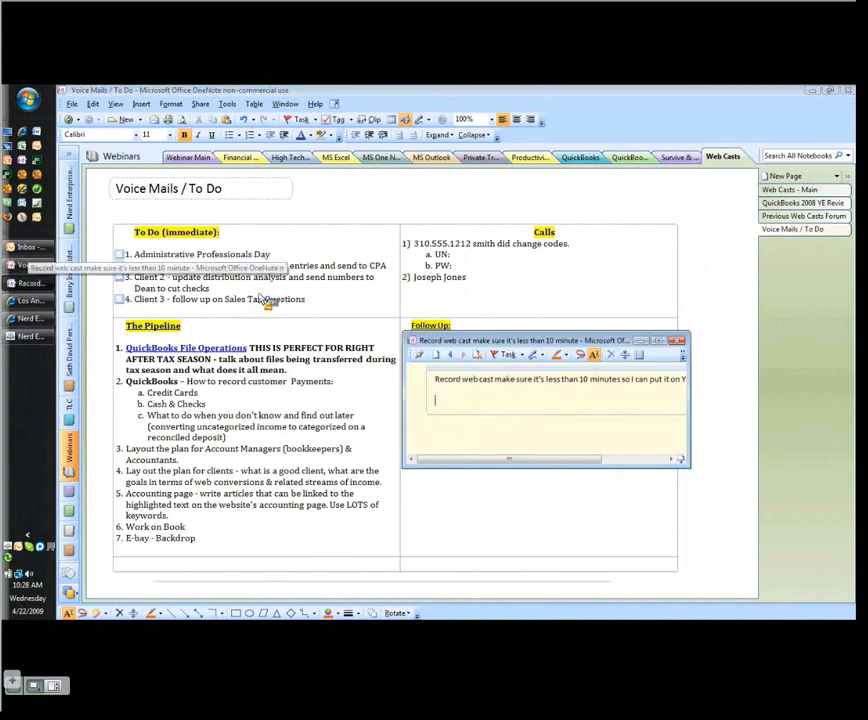
pyautogui.moveTo(613, 312)
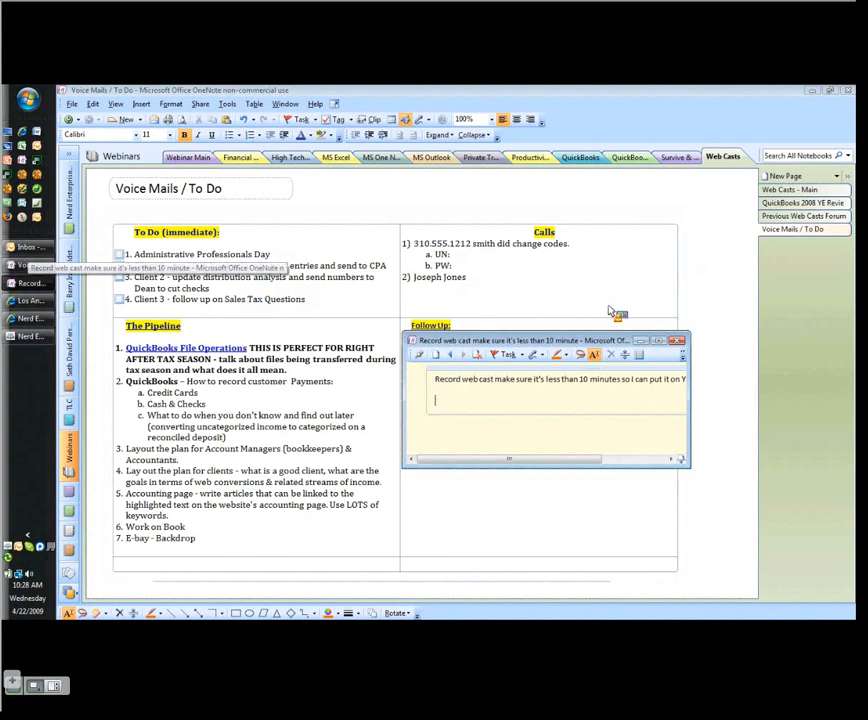